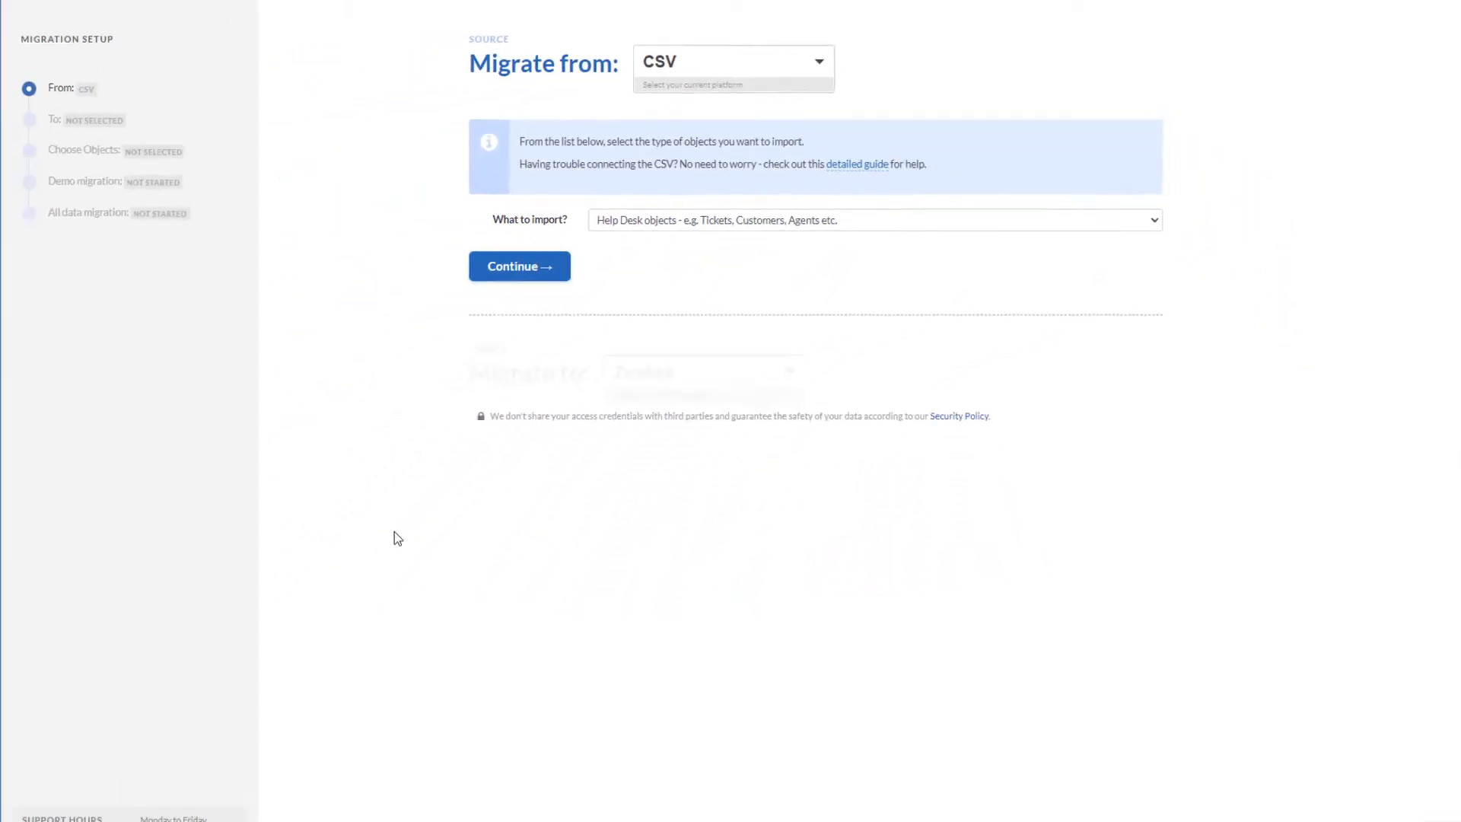
Choose 'Help Desk objects' as what to import from the CSV source and continue.
click(872, 219)
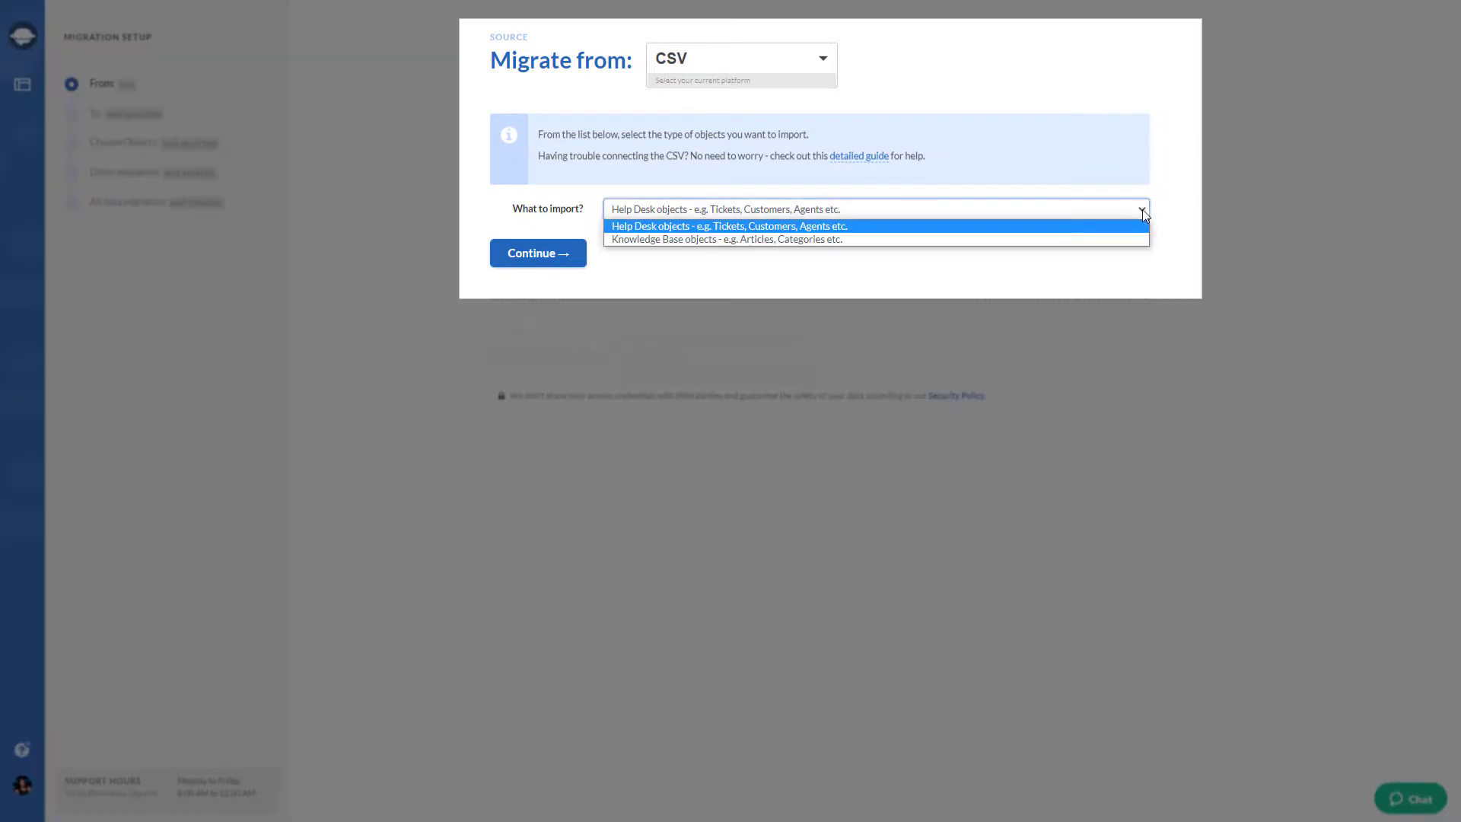
click(727, 225)
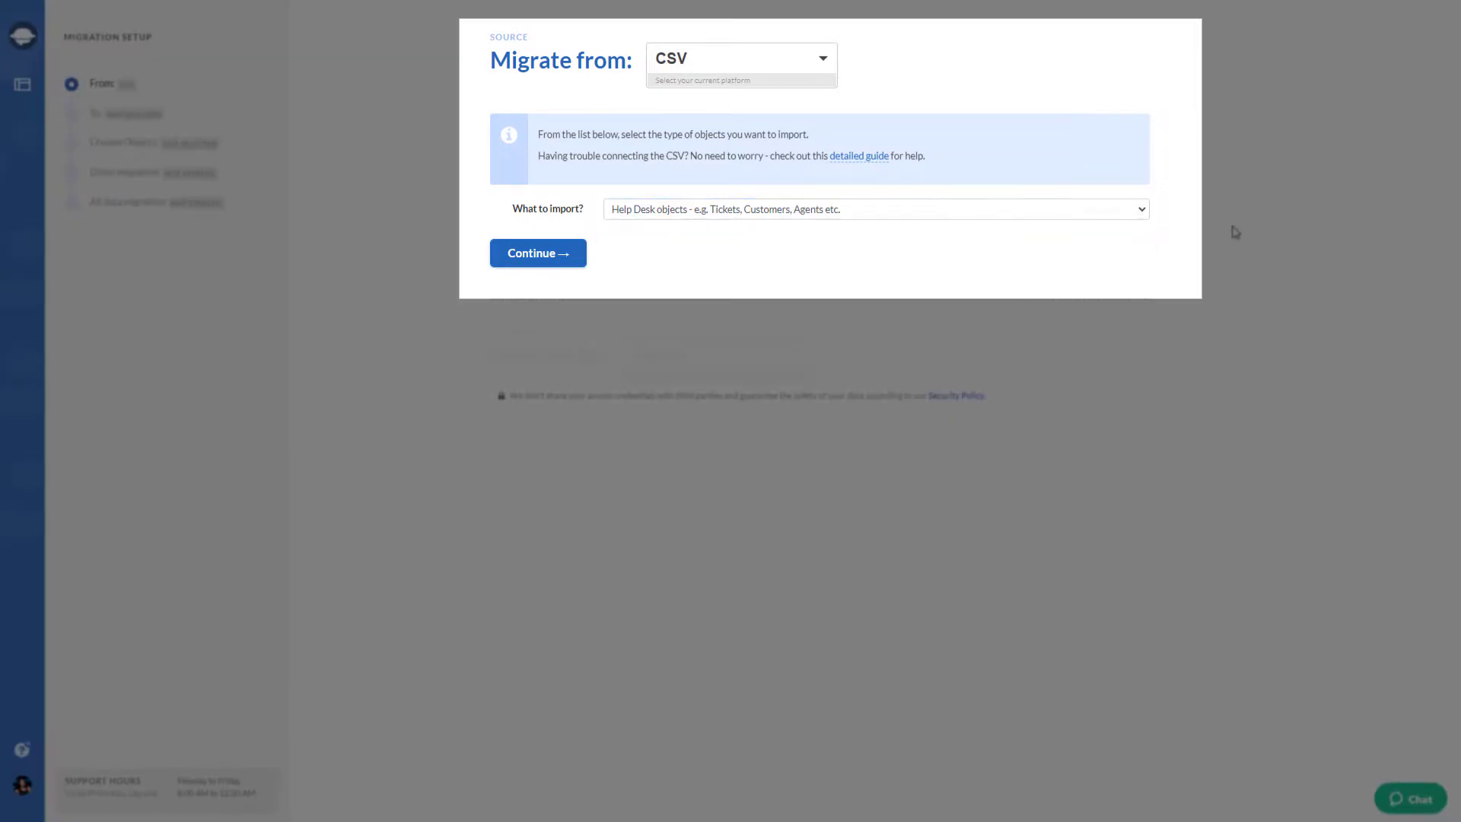
click(537, 253)
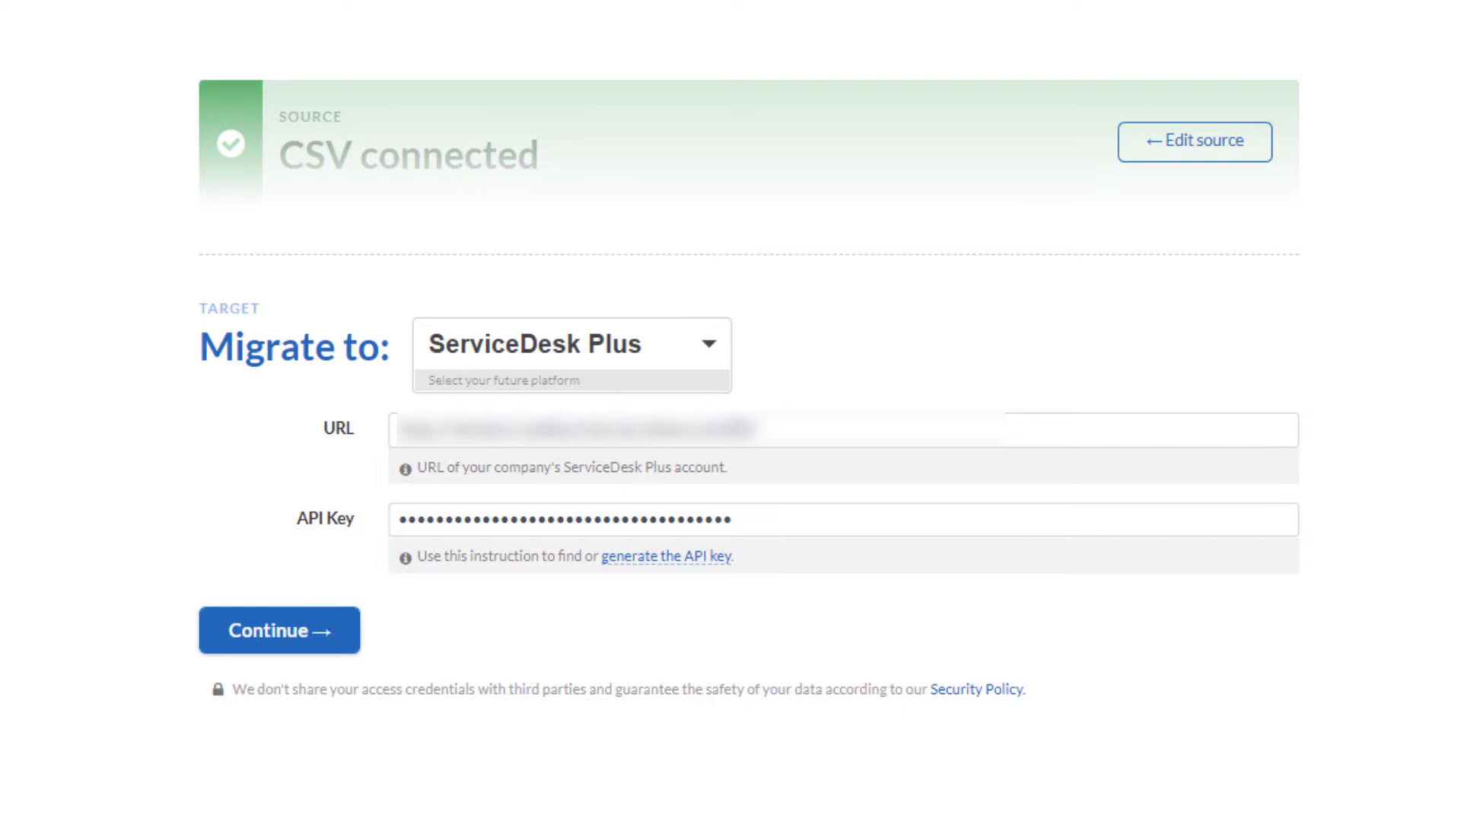
Continue with the ServiceDesk Plus URL and API key to reach object selection.
click(279, 630)
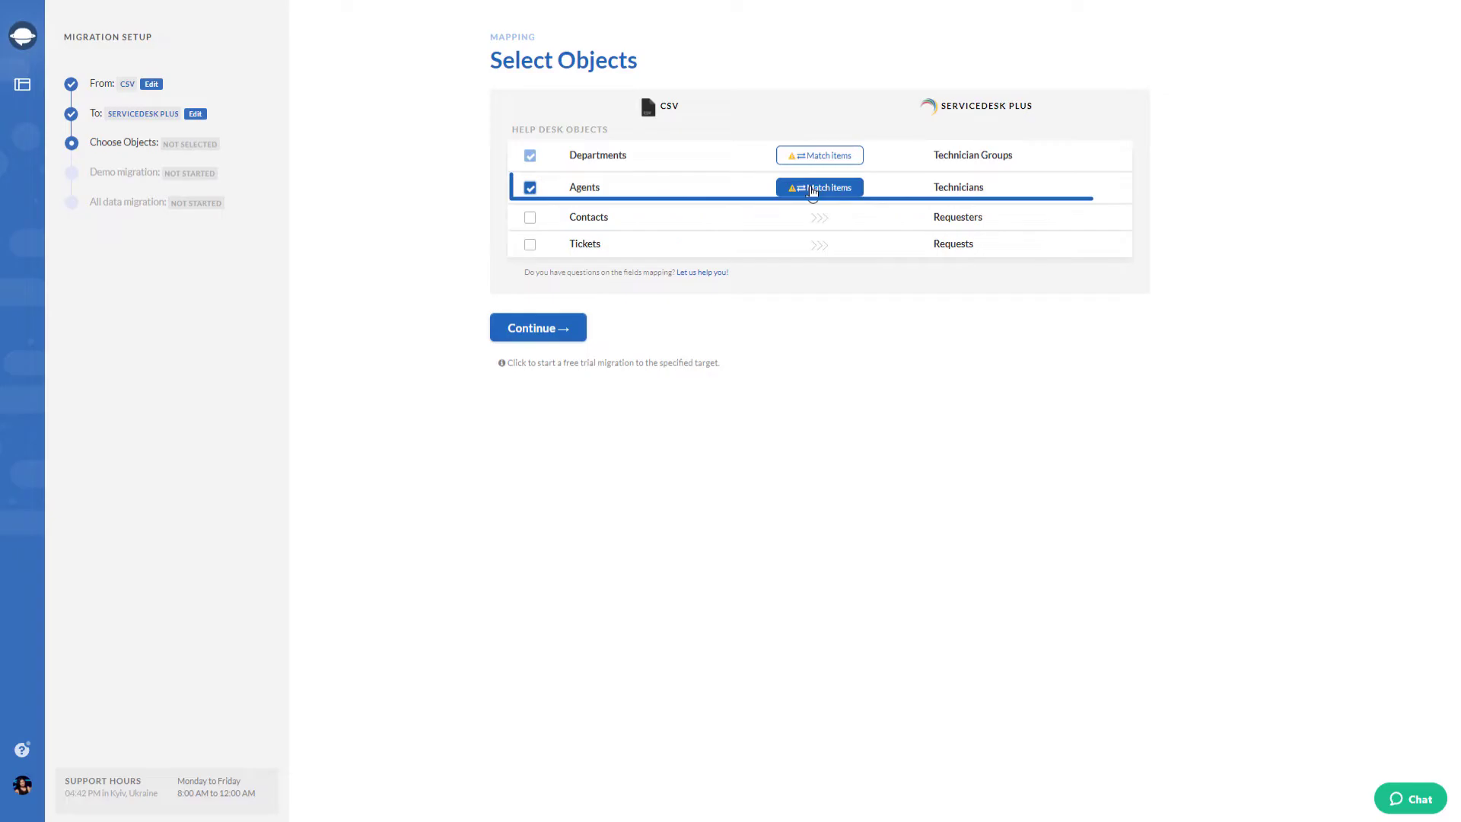
Save the Agents-to-Technicians matching and review the Sales Team technician group.
click(819, 187)
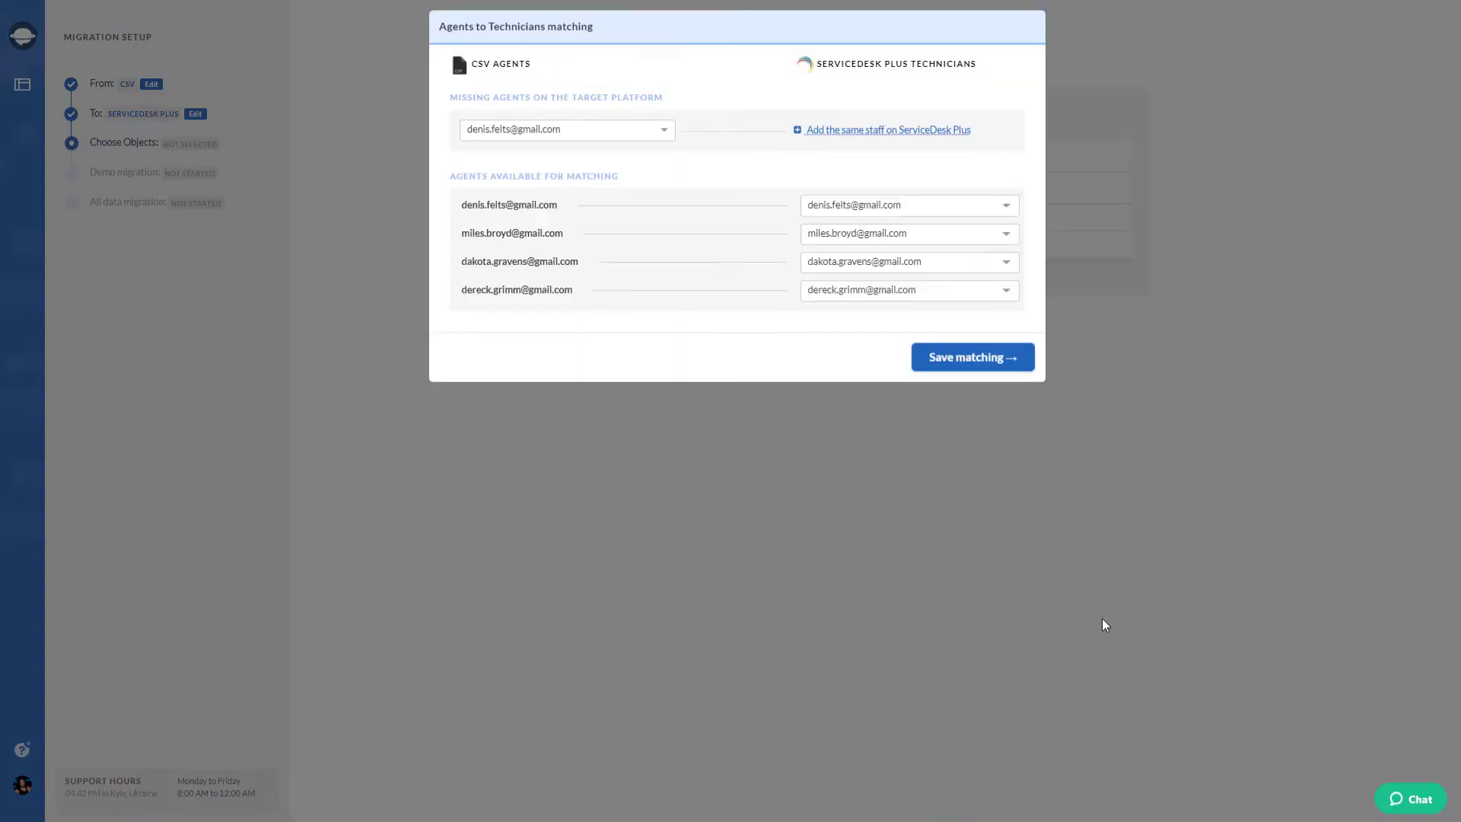
mouse_move(959, 374)
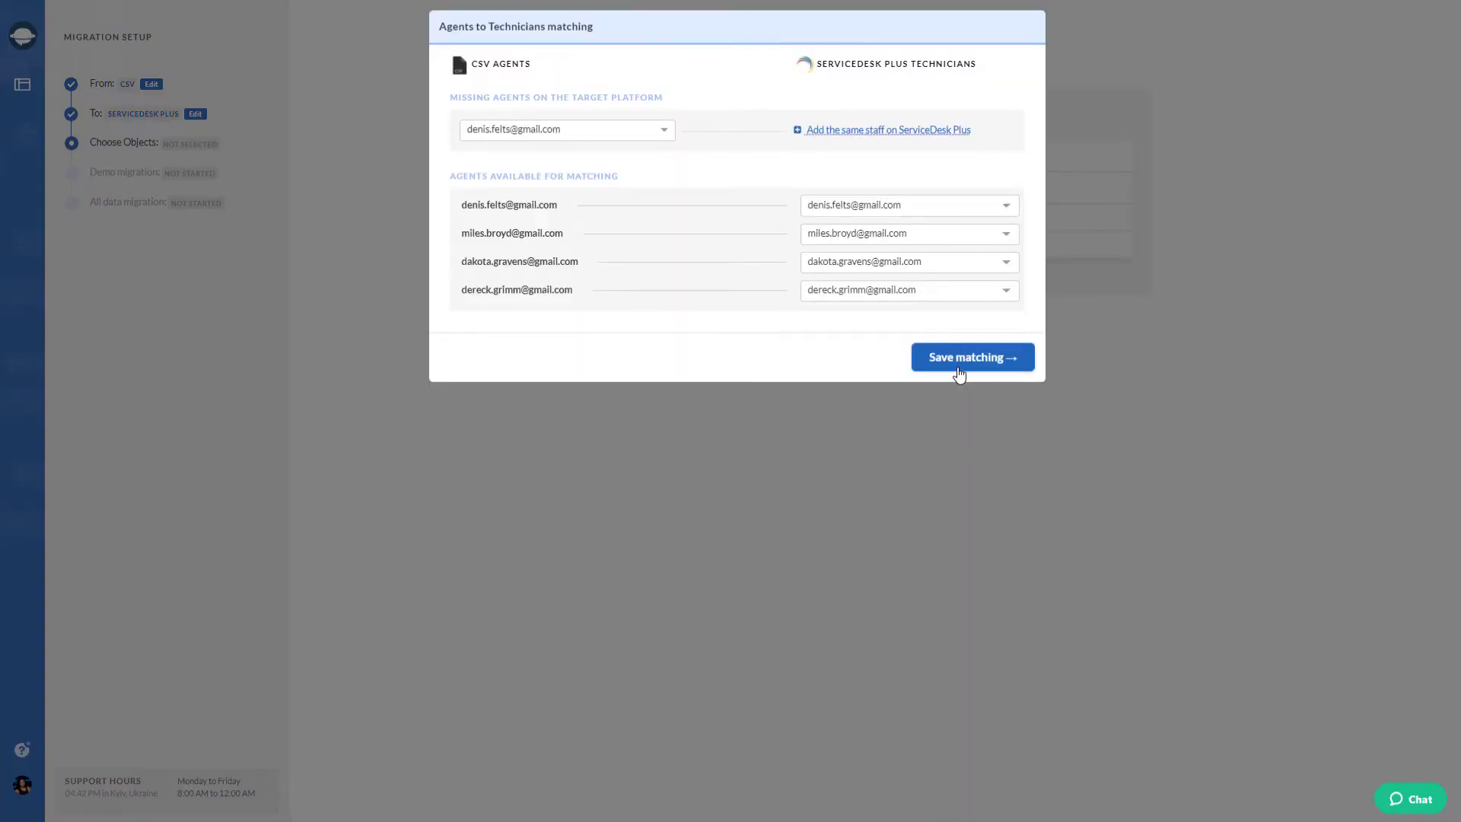
click(971, 356)
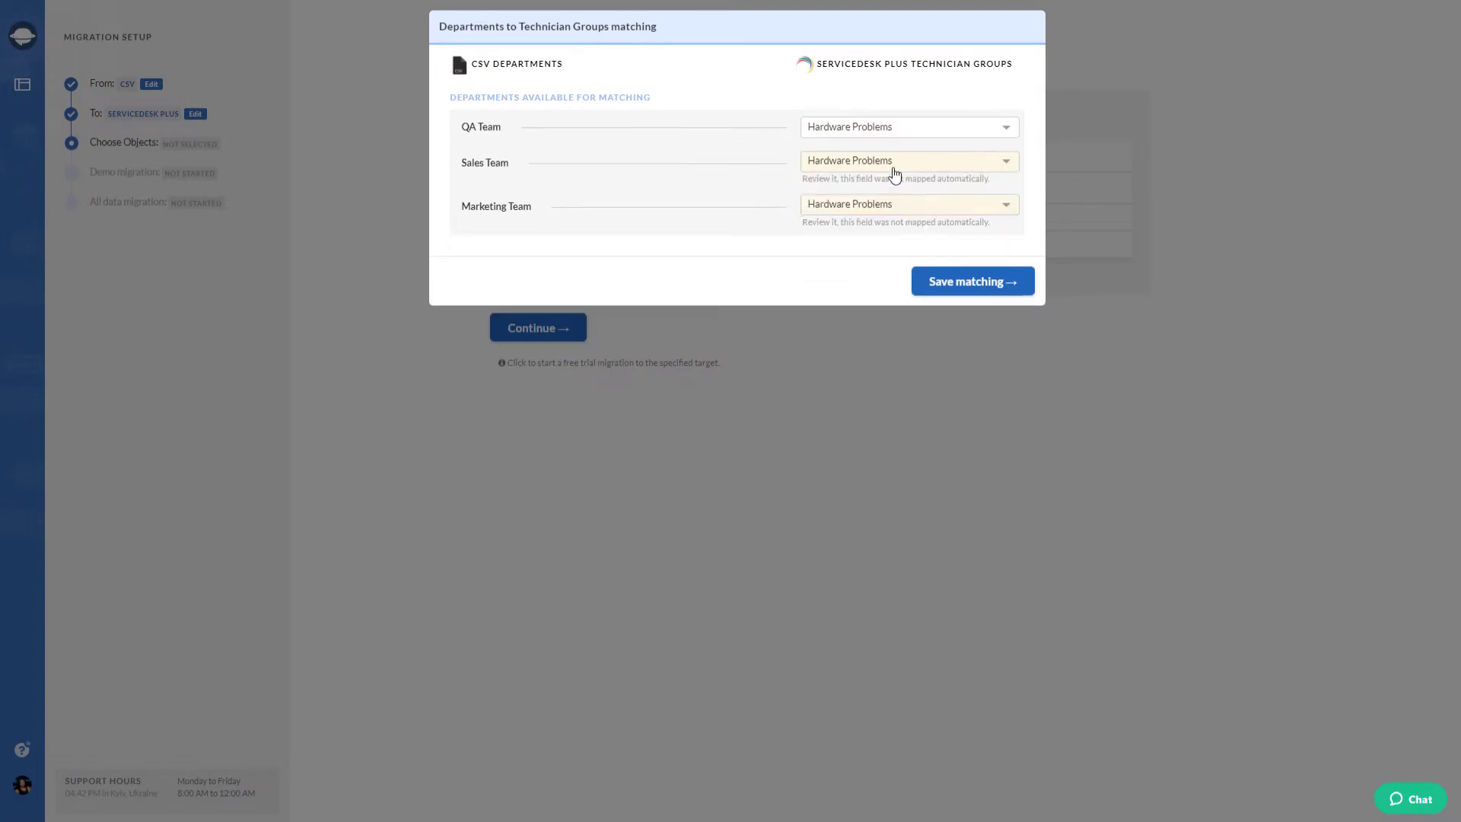
click(971, 280)
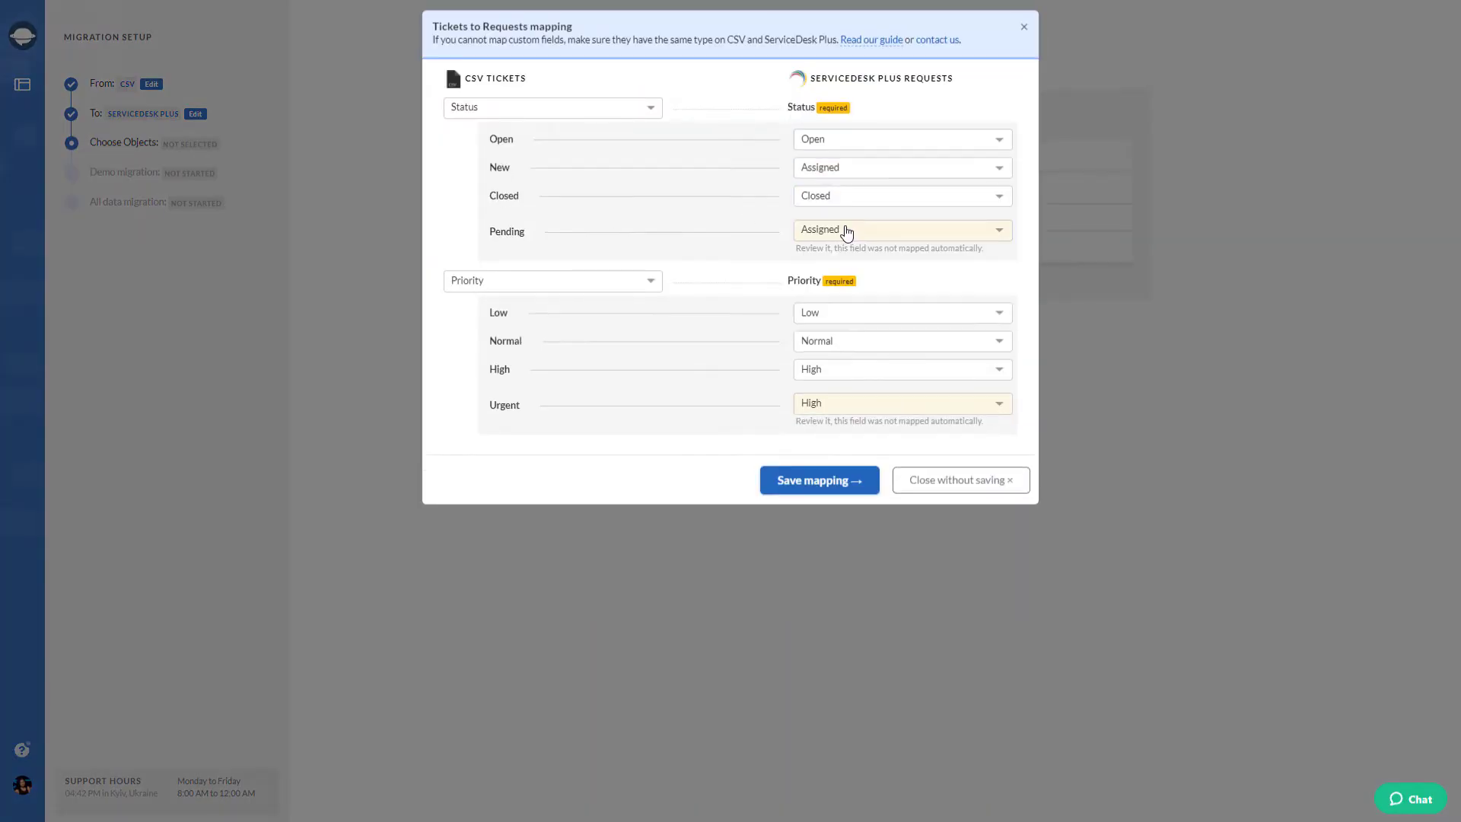
Map Pending tickets to Onhold, save the Tickets-to-Requests mapping, and start the free demo.
click(901, 230)
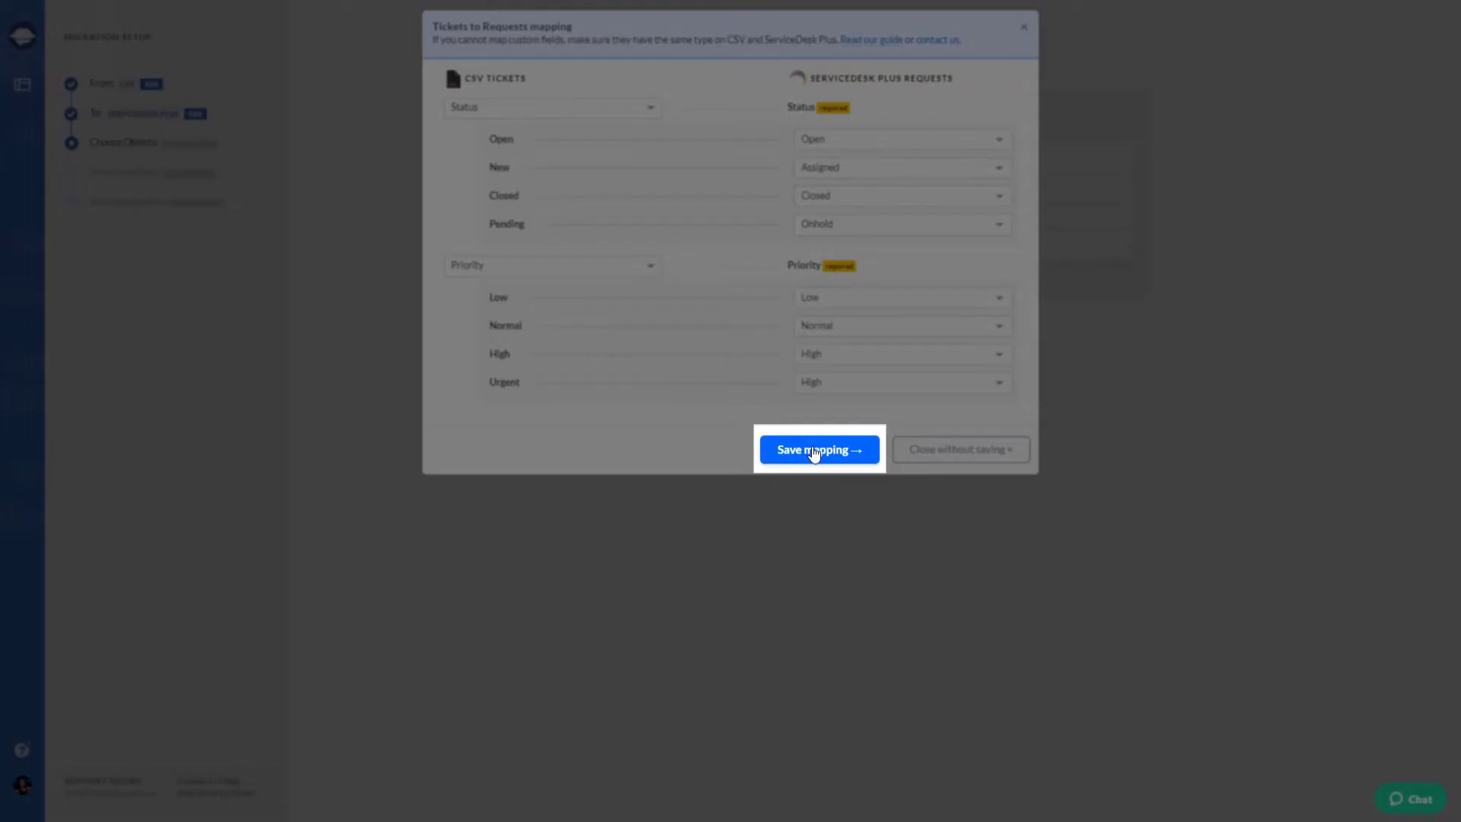
click(819, 449)
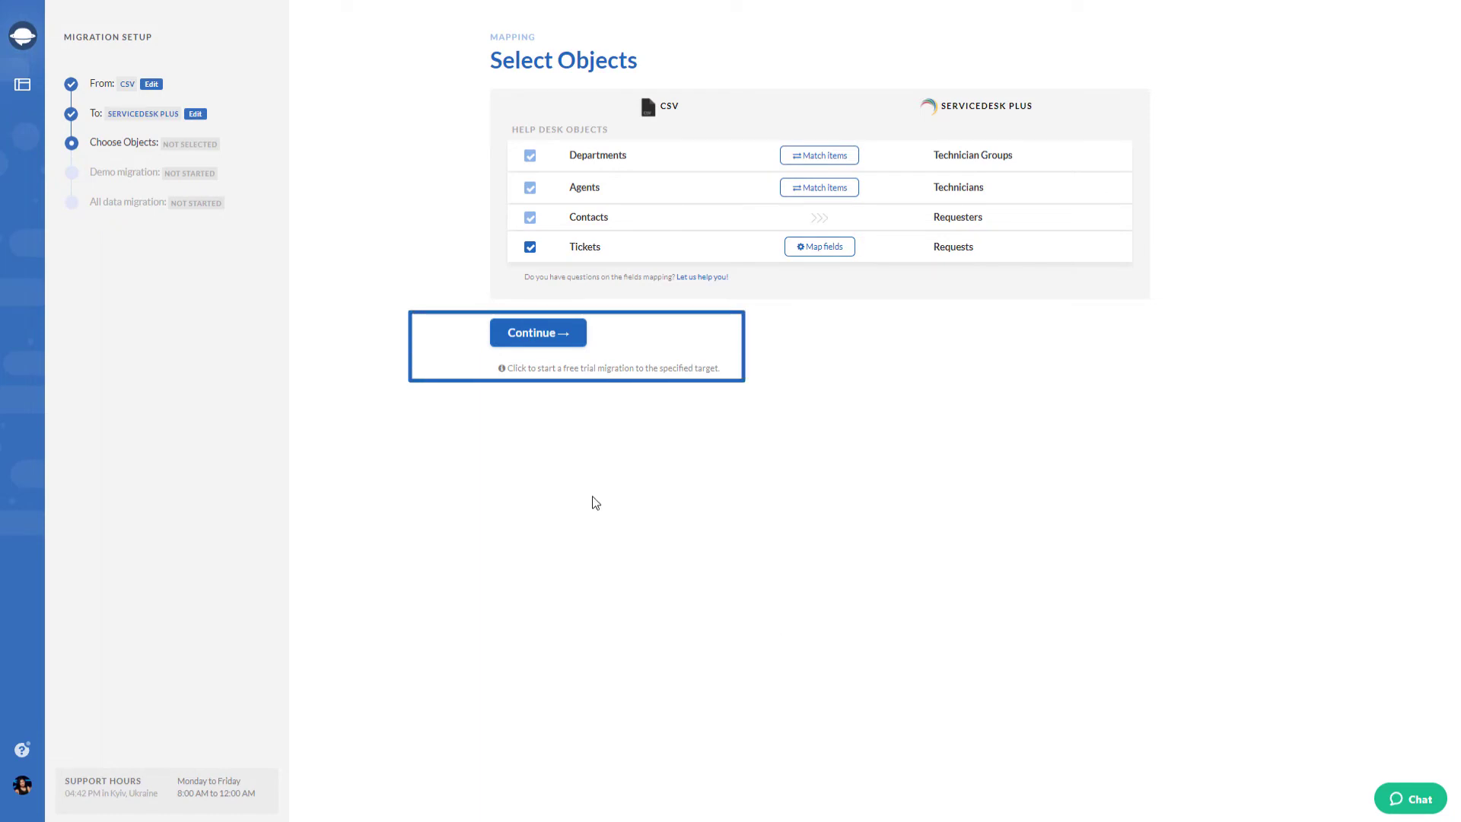
mouse_move(538, 334)
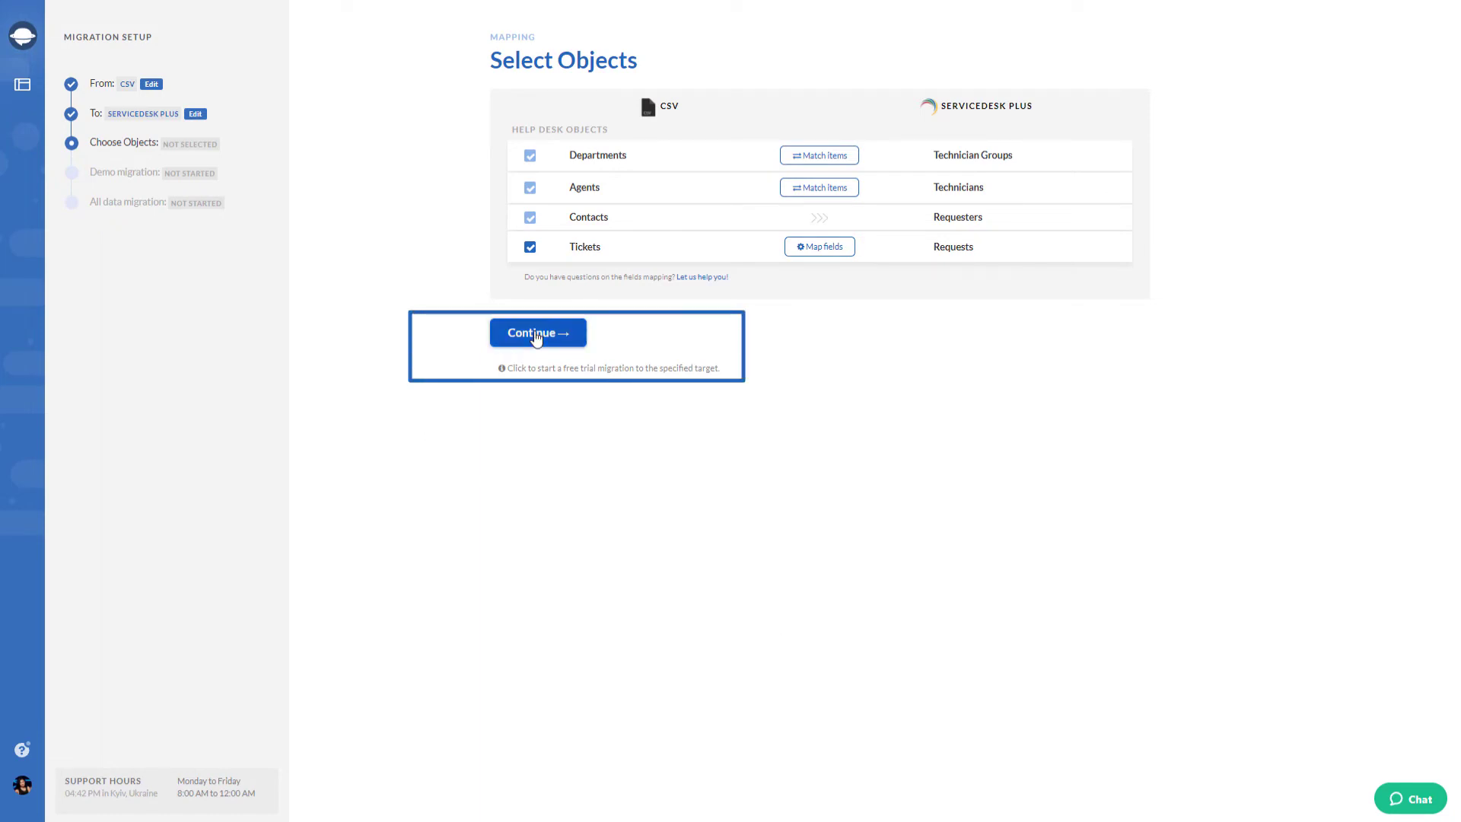
click(537, 333)
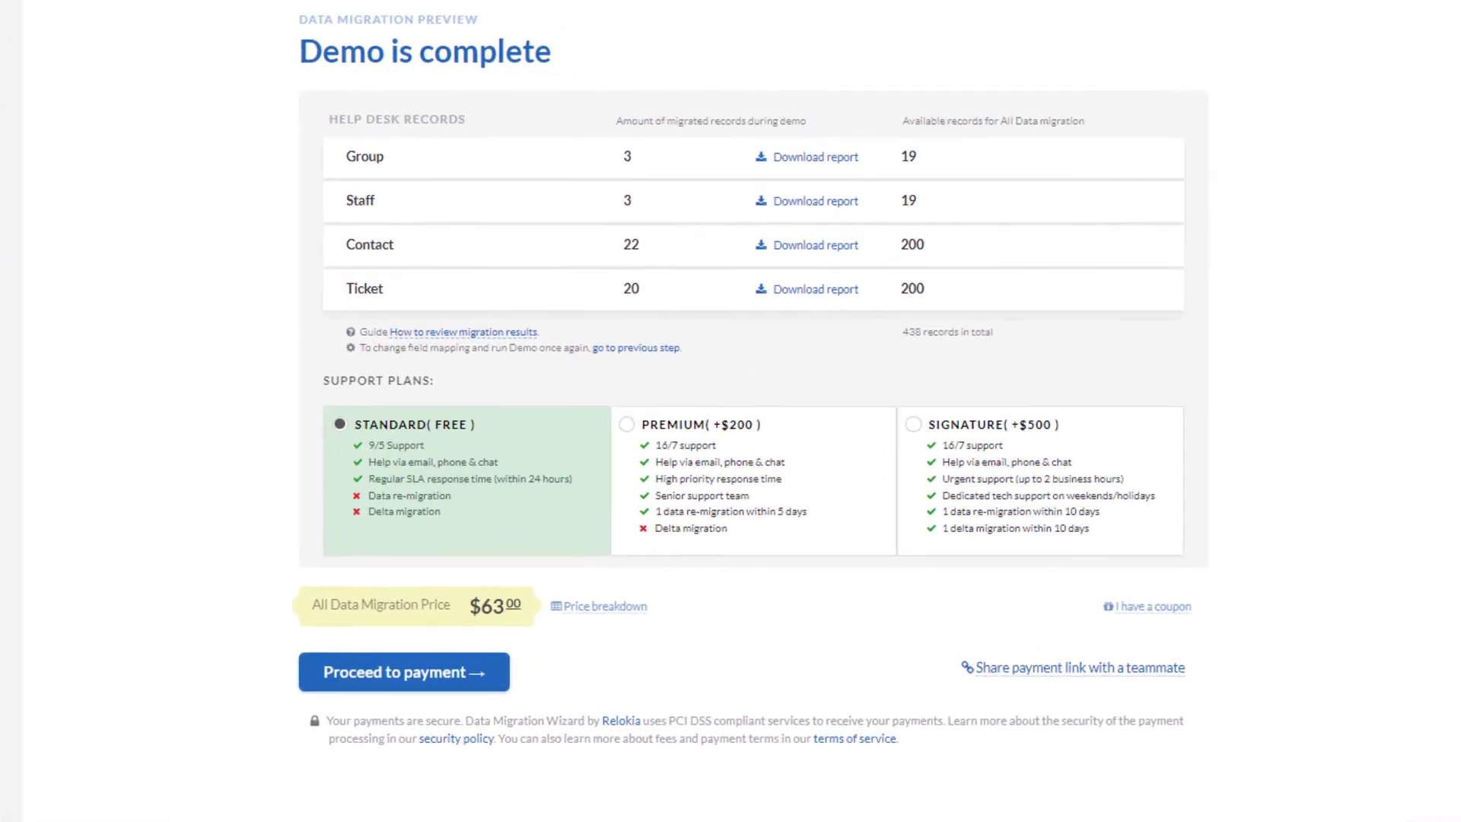